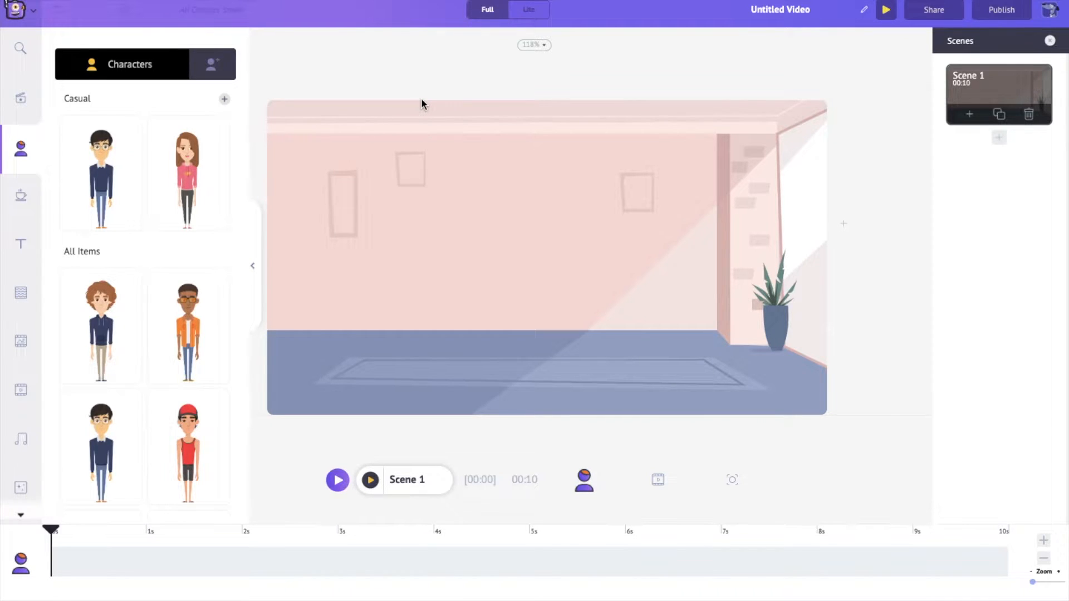
Step: Select the pink room background to show its toolbar and timeline track
{"action": "left_click", "coordinate": [657, 480]}
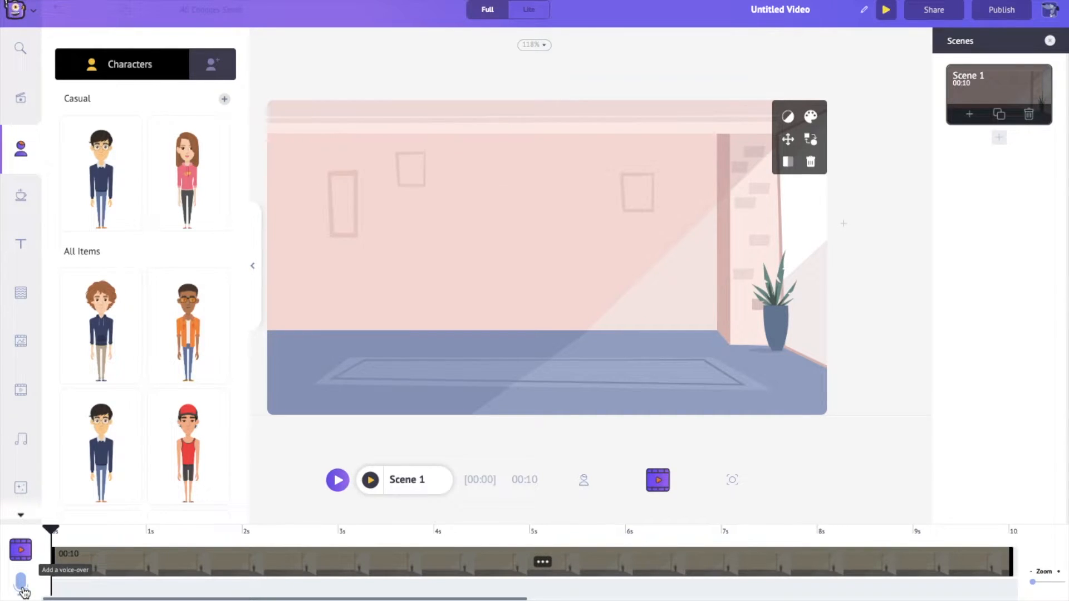
Step: Open the text-to-speech voice-over editor with a male US English voice
{"action": "left_click", "coordinate": [21, 583]}
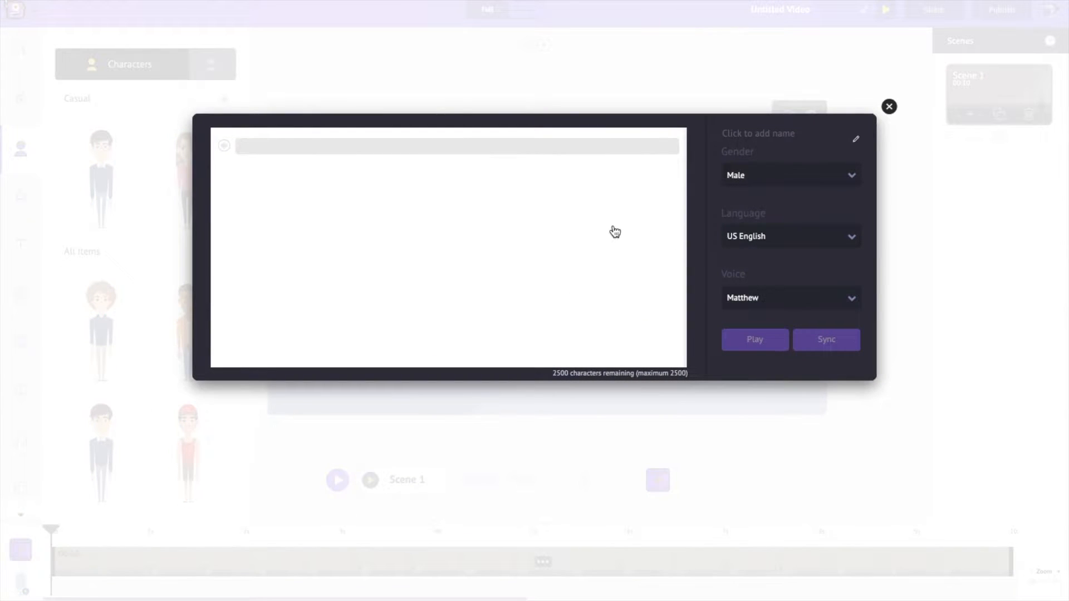
{"action": "left_click", "coordinate": [890, 107]}
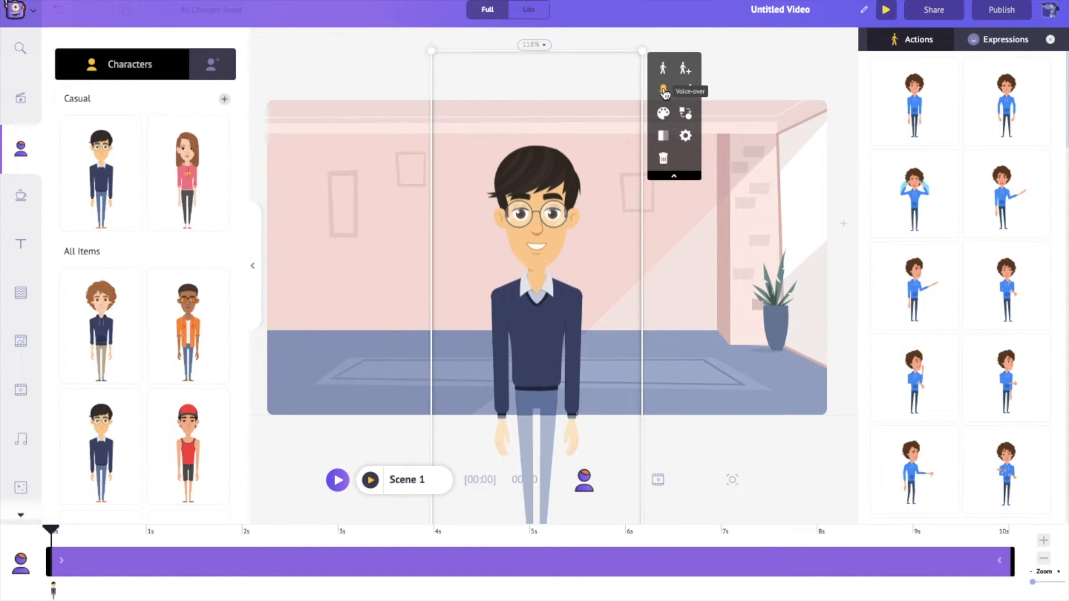
Step: Open voice-over options for the glasses-wearing male character in the room
{"action": "left_click", "coordinate": [662, 88]}
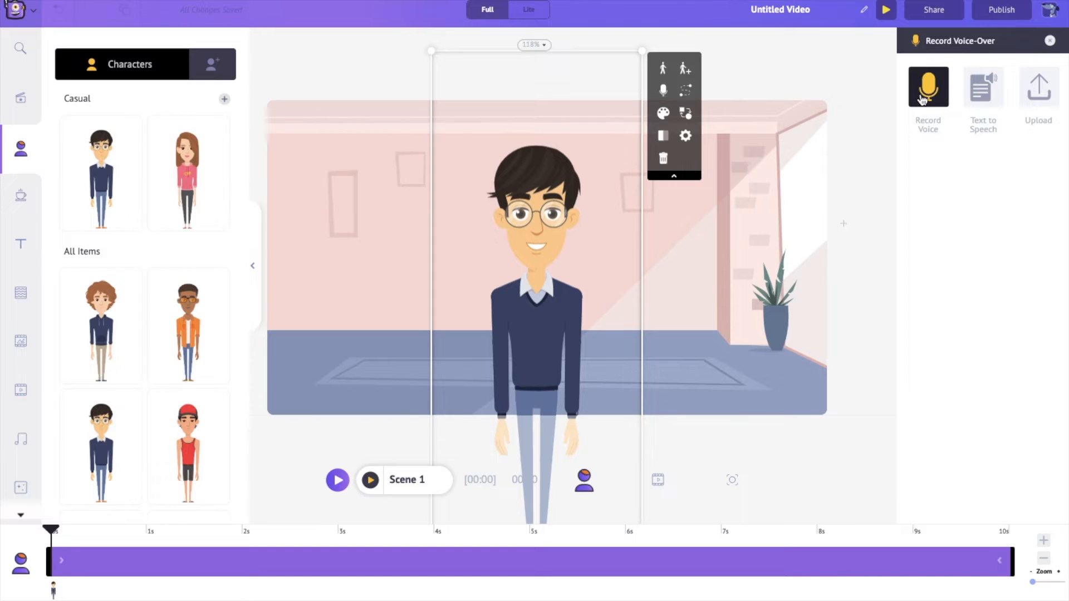
Step: Choose to record the character's voice-over personally
{"action": "left_click", "coordinate": [927, 92]}
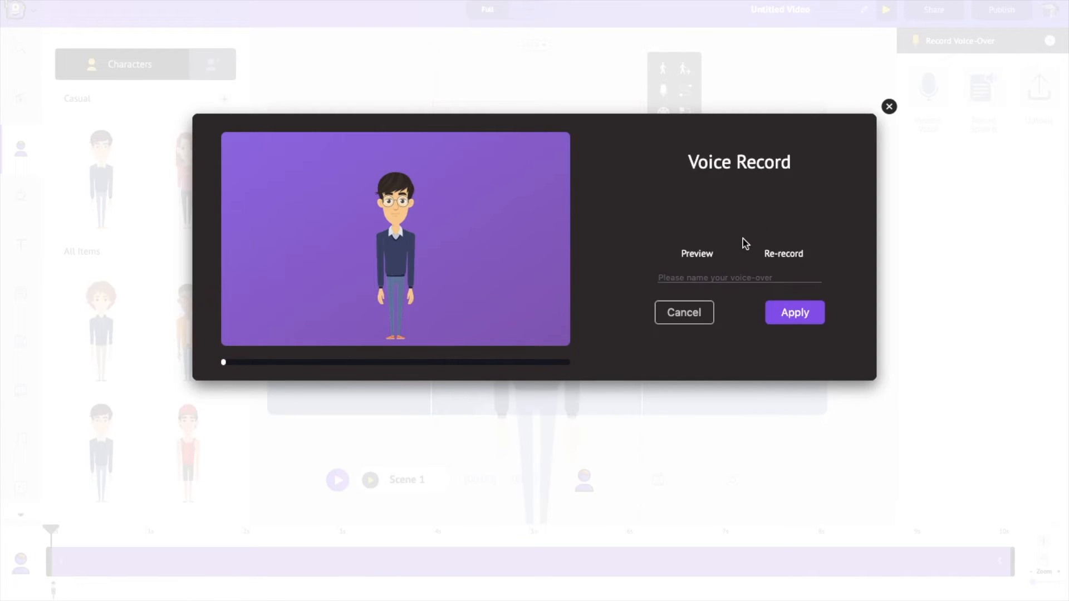
Step: Apply the recorded voice-over to the male character
{"action": "left_click", "coordinate": [795, 312]}
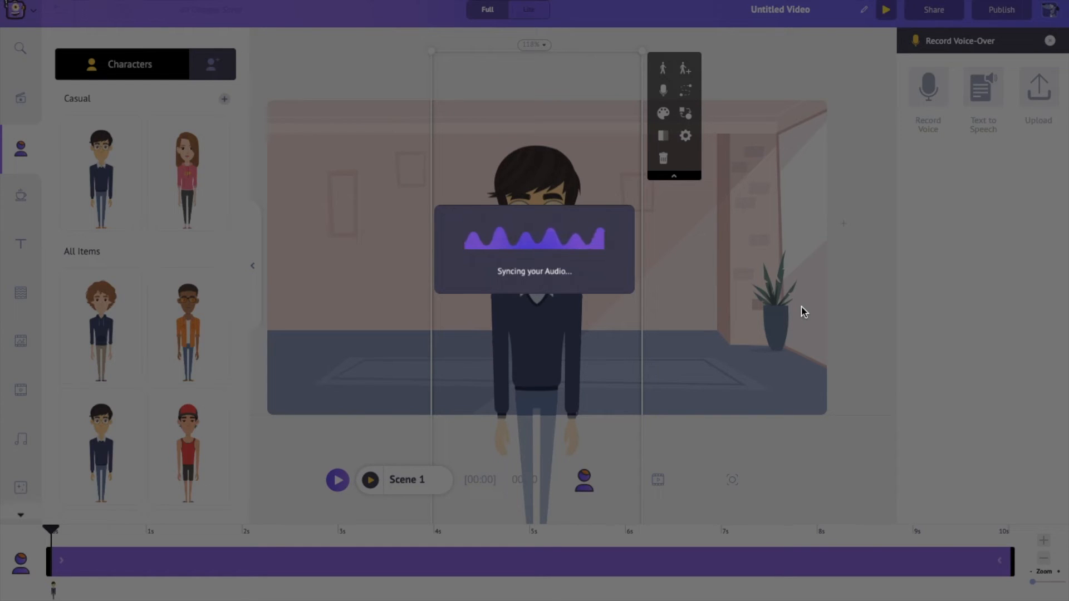